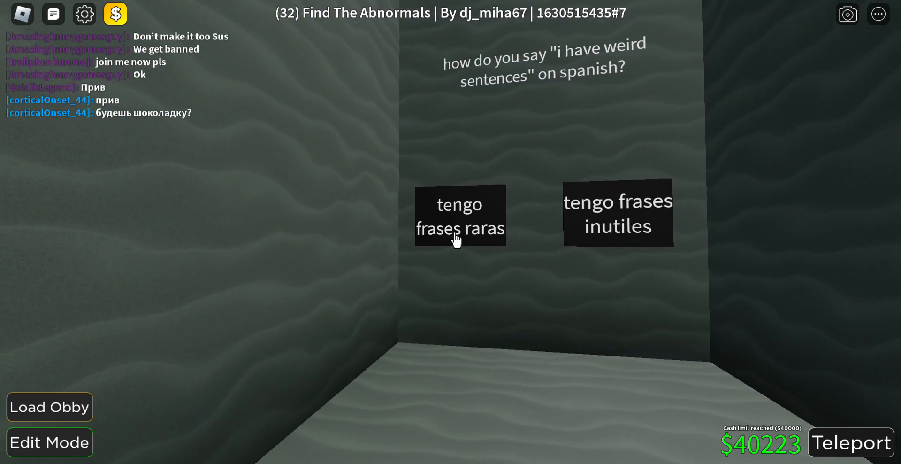
- Answer the Spanish quiz with "tengo frases raras"
left_click(460, 224)
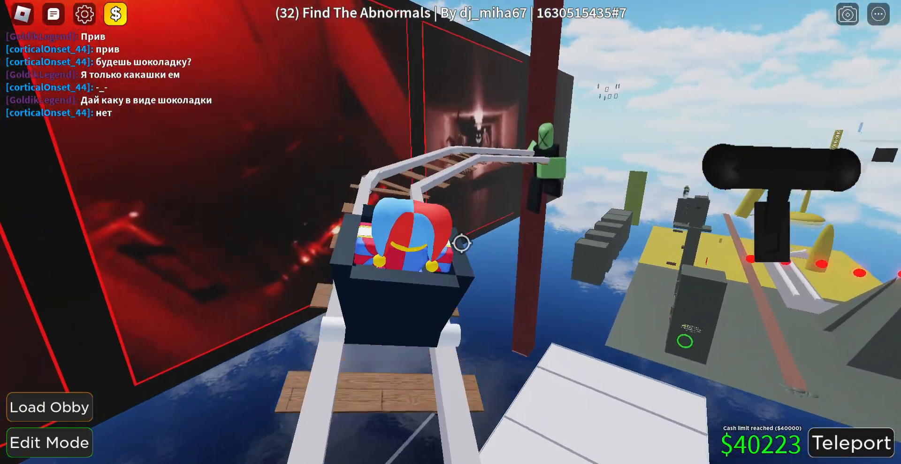
mouse_move(460, 241)
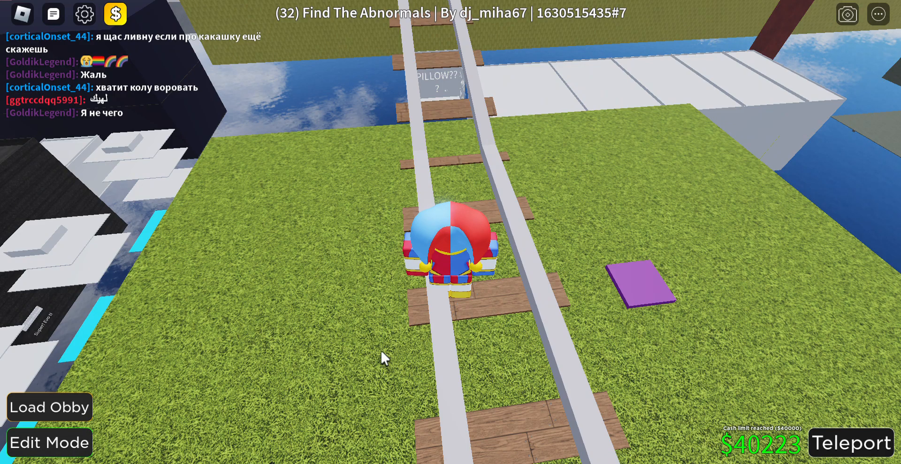
- Collect the green hamster abnormal hidden in the dark red room
left_click(49, 442)
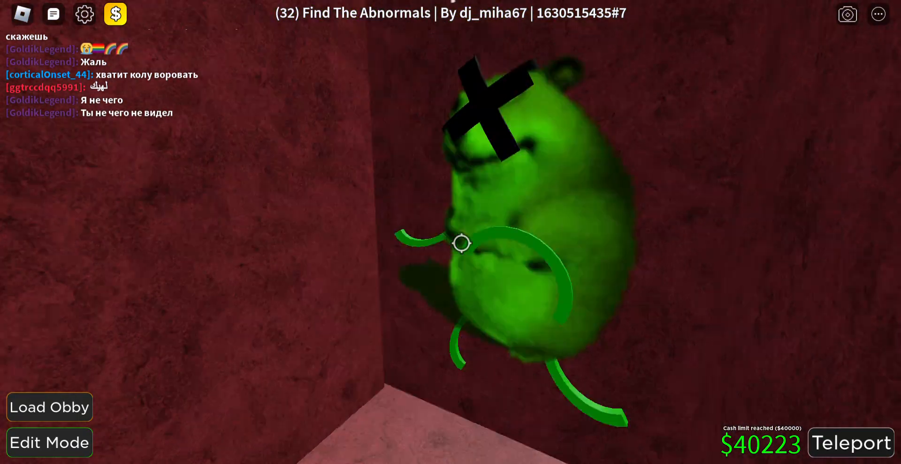
left_click(21, 14)
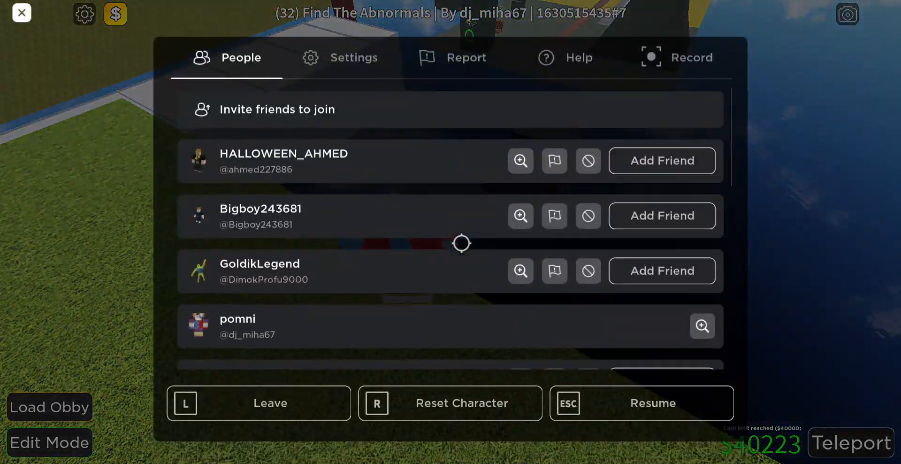
left_click(22, 12)
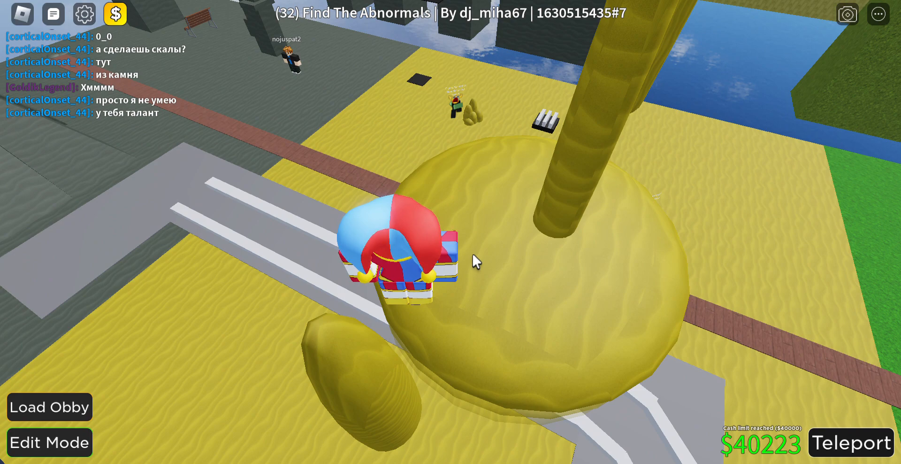
- Finish the useless obby and return down to the sandy spawn area
left_click(49, 442)
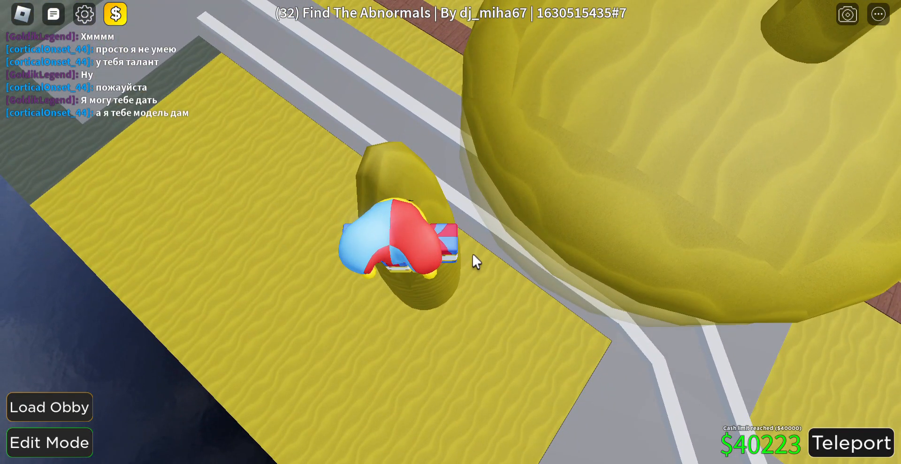
left_click(50, 443)
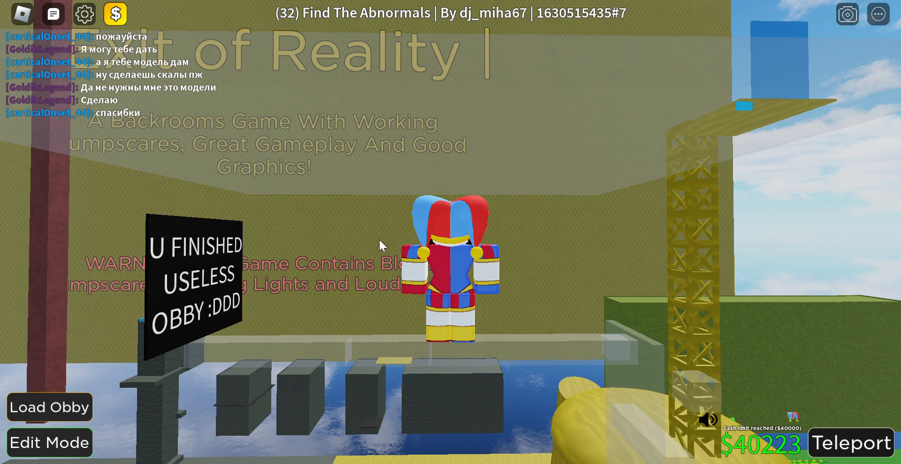
mouse_move(183, 168)
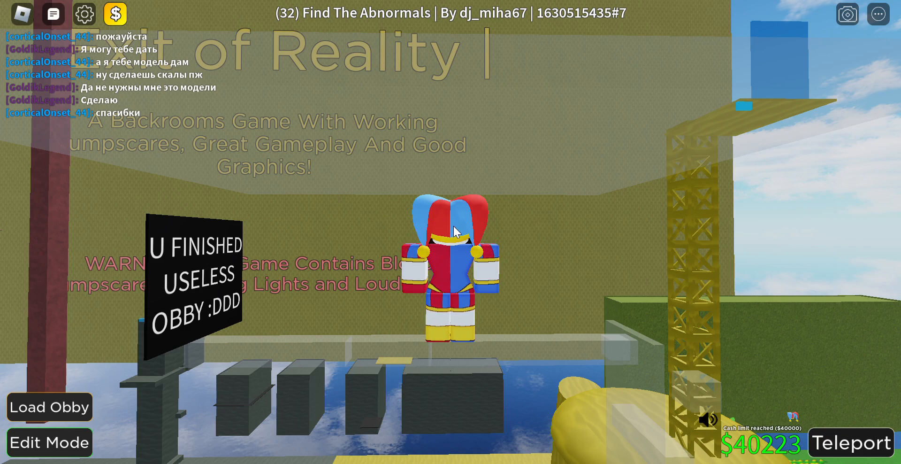
mouse_move(396, 363)
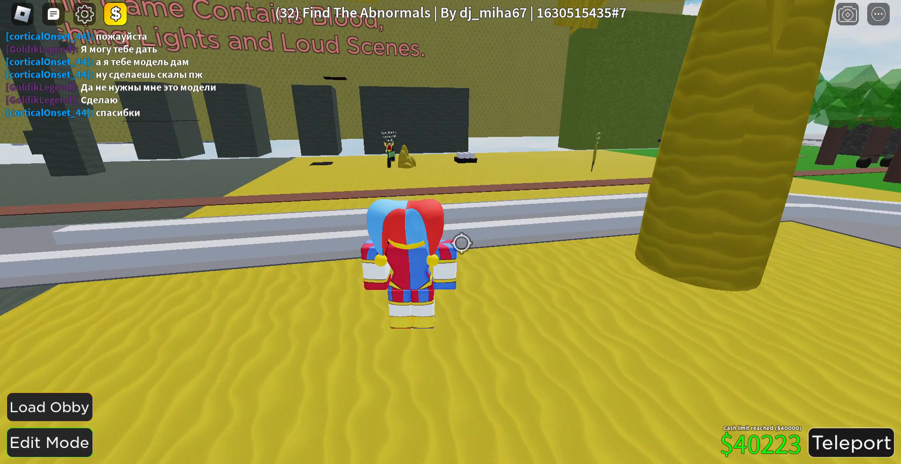
left_click(49, 442)
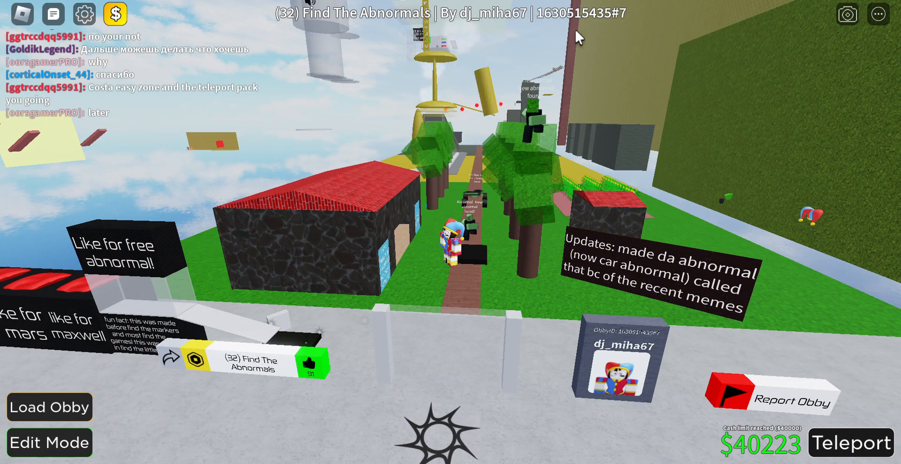
mouse_move(647, 44)
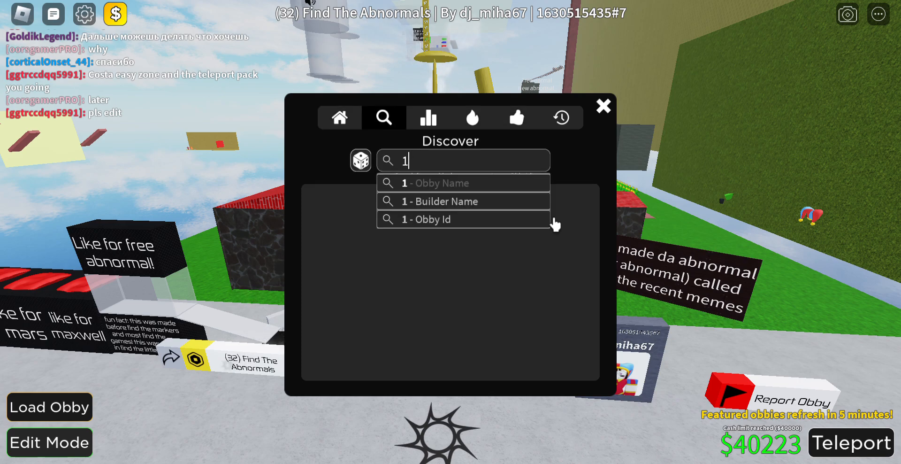
type("73832982749")
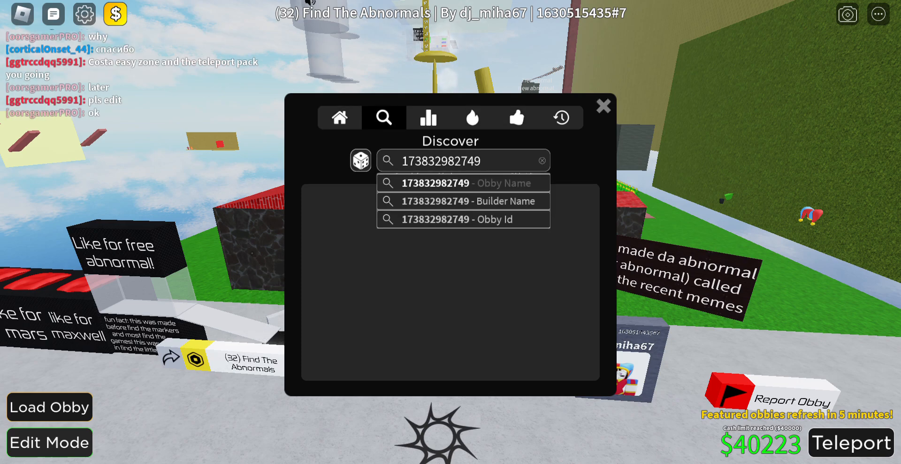
left_click(603, 107)
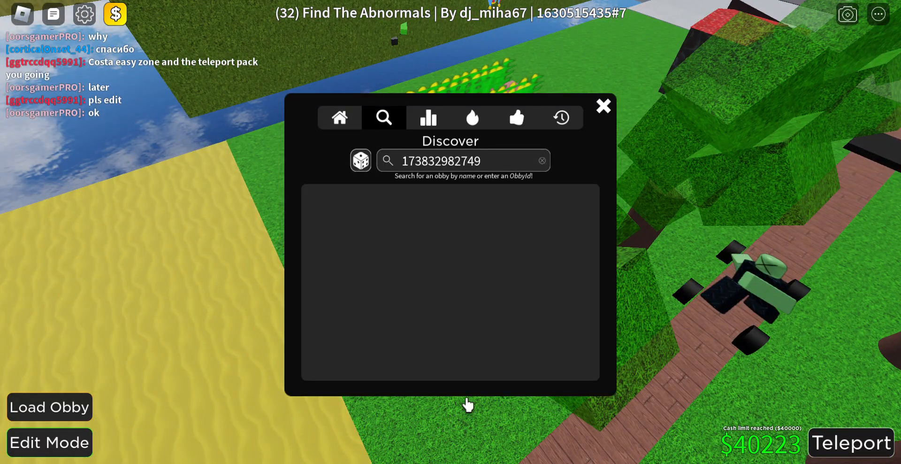
left_click(339, 117)
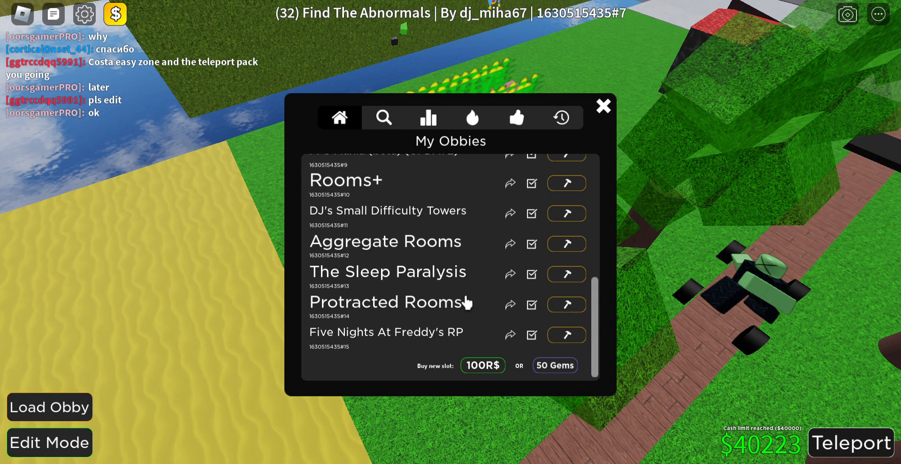
scroll("up", 3)
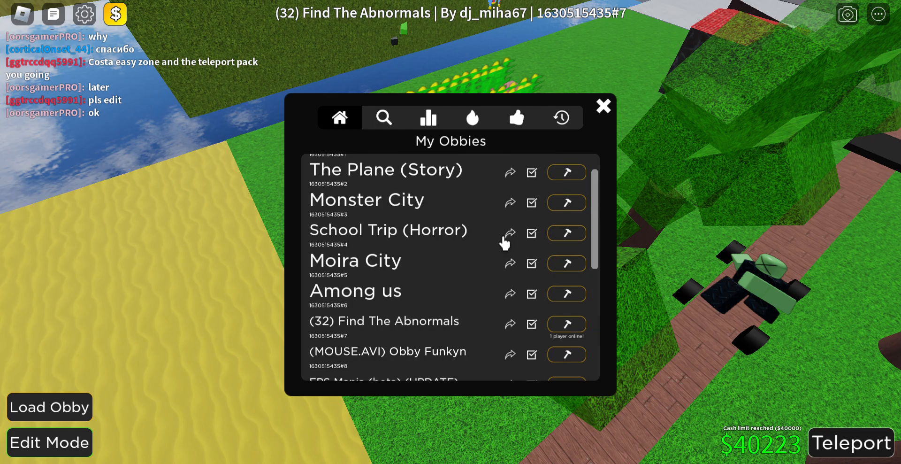
left_click(603, 107)
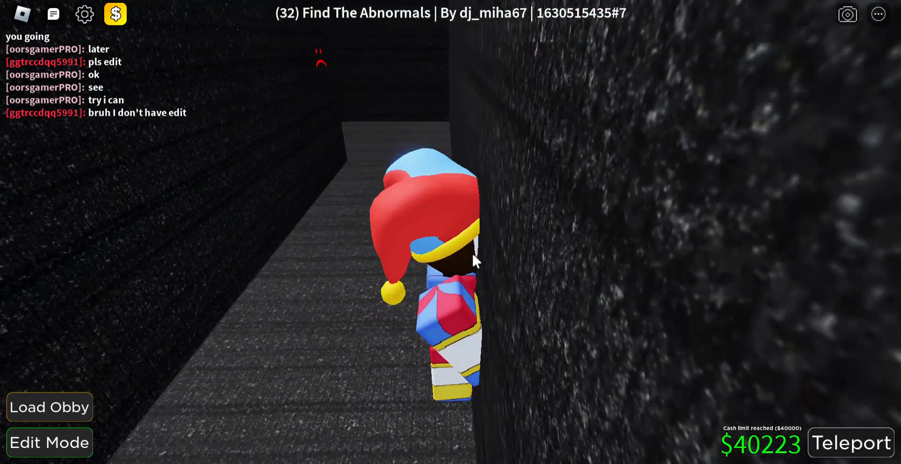
- Emote with /e dance while walking the dark stone corridor
type("/e dance")
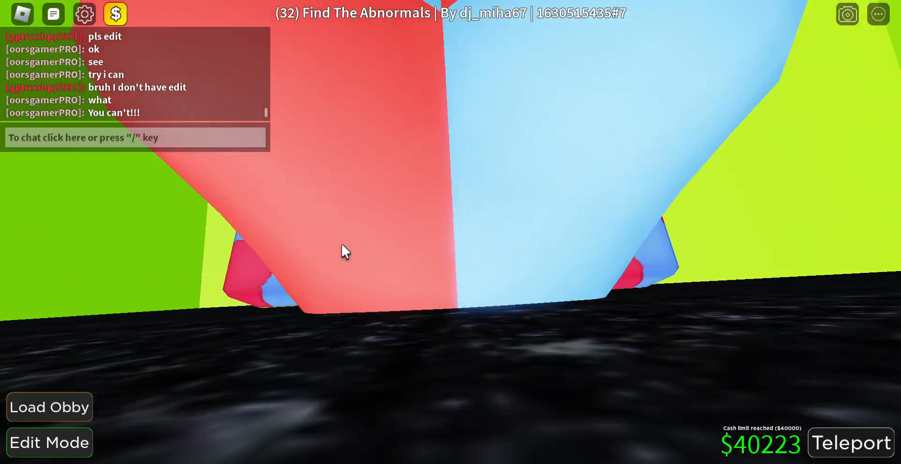
- Return to the yellow field and enter Edit Mode for the obby
type("/e")
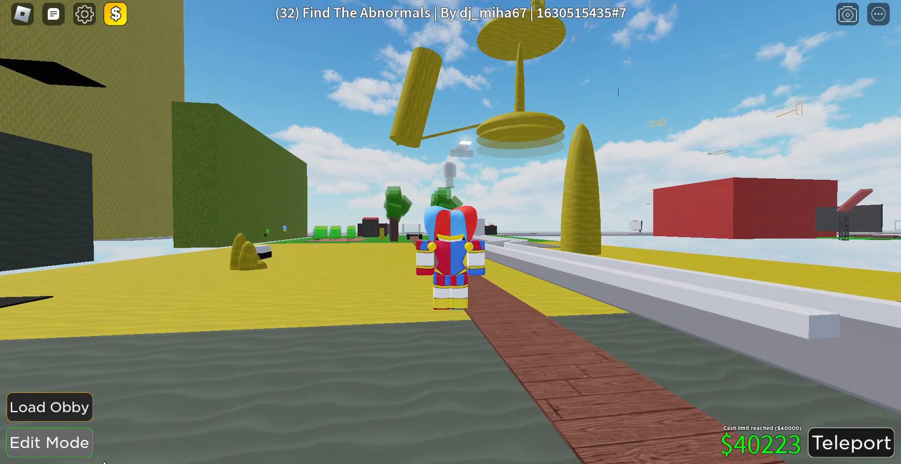
left_click(49, 442)
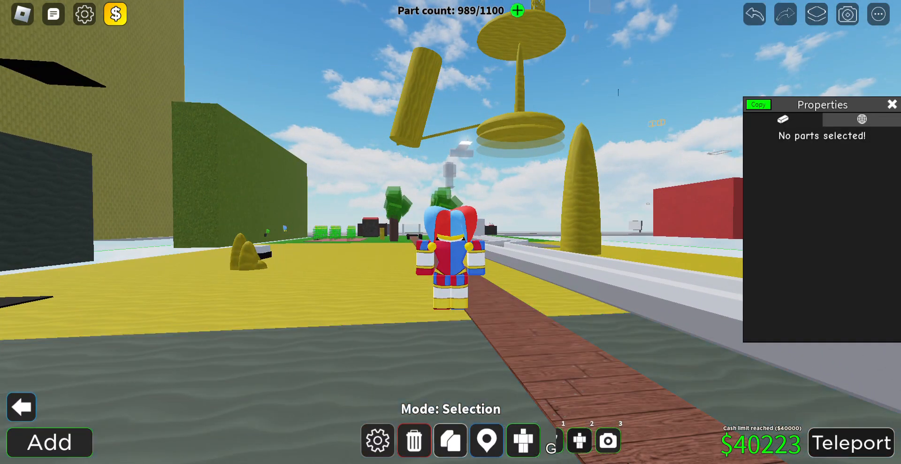